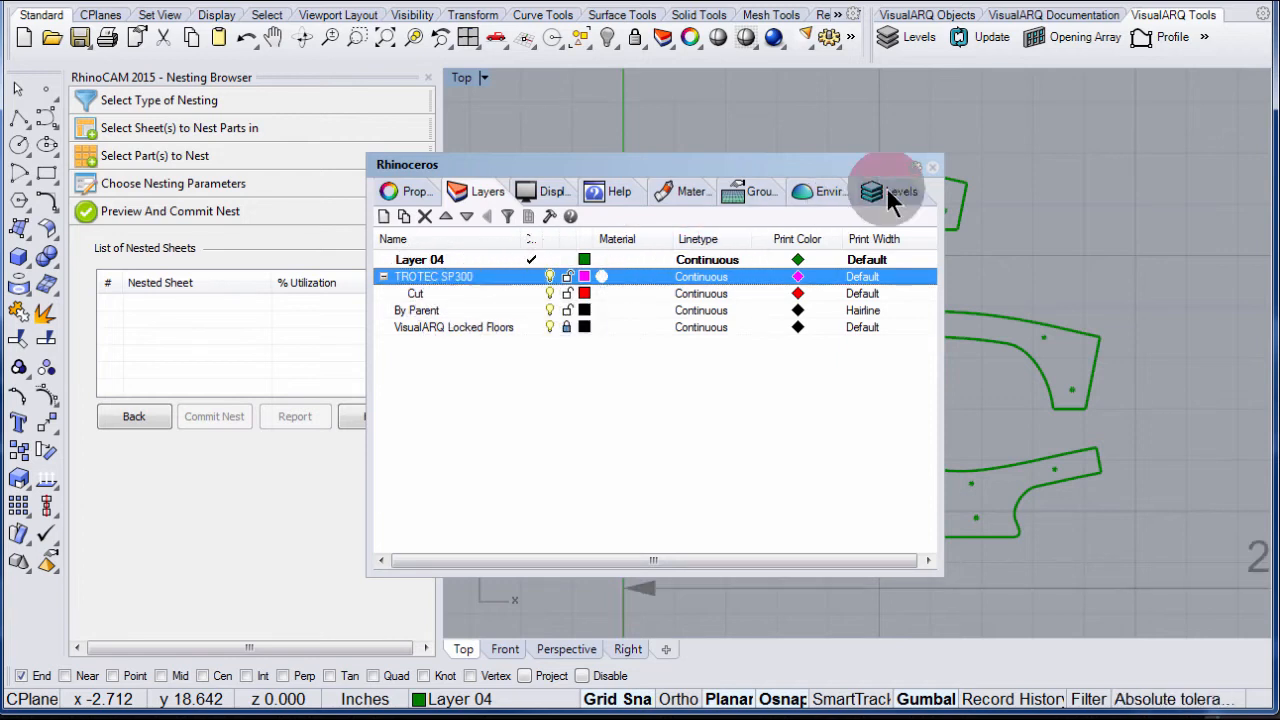
Step: Make TROTEC SP300 the current layer, showing the 29 by 17 sheet and parts
click(932, 166)
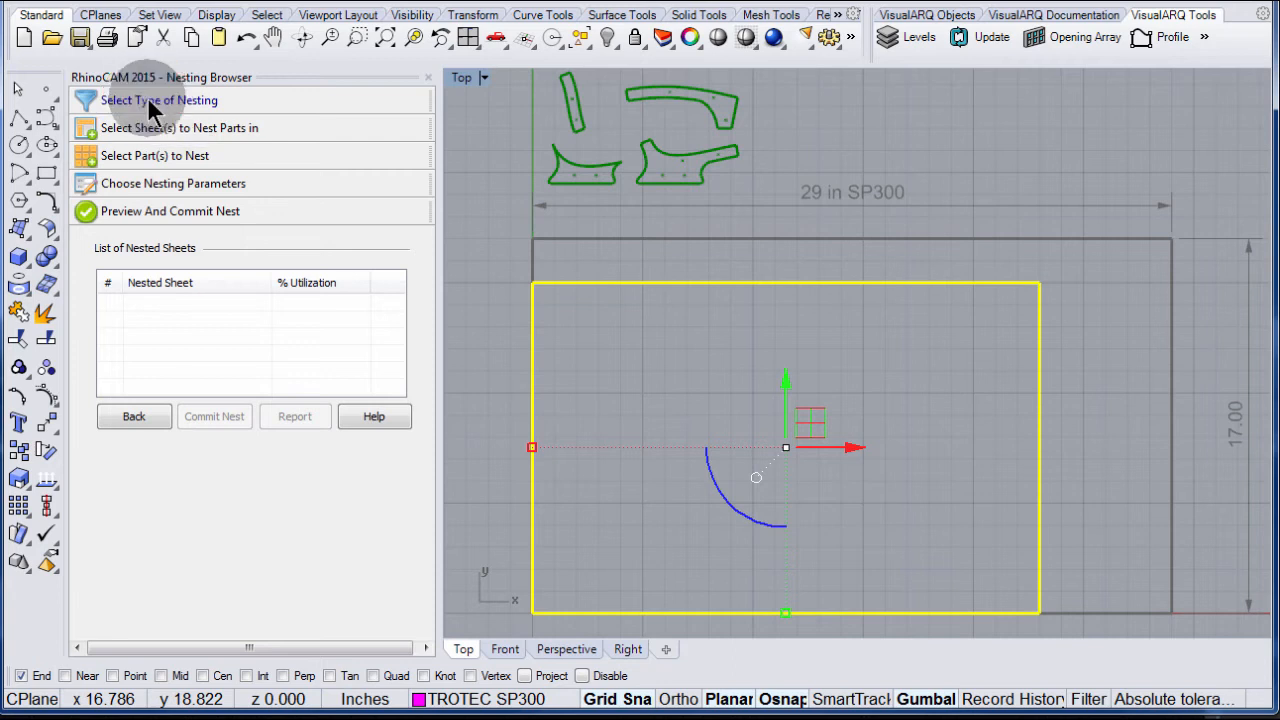
Step: Choose True Shape Nesting as the nesting type in the RhinoCAM browser
click(160, 100)
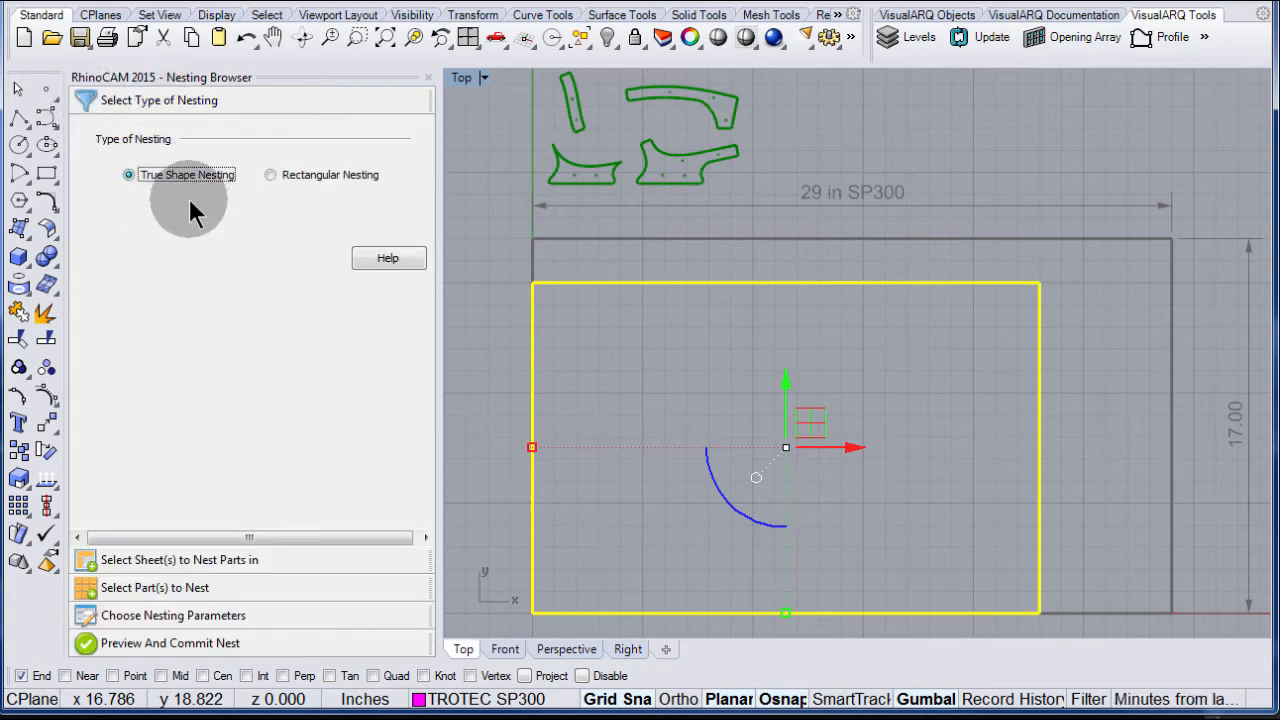
click(180, 560)
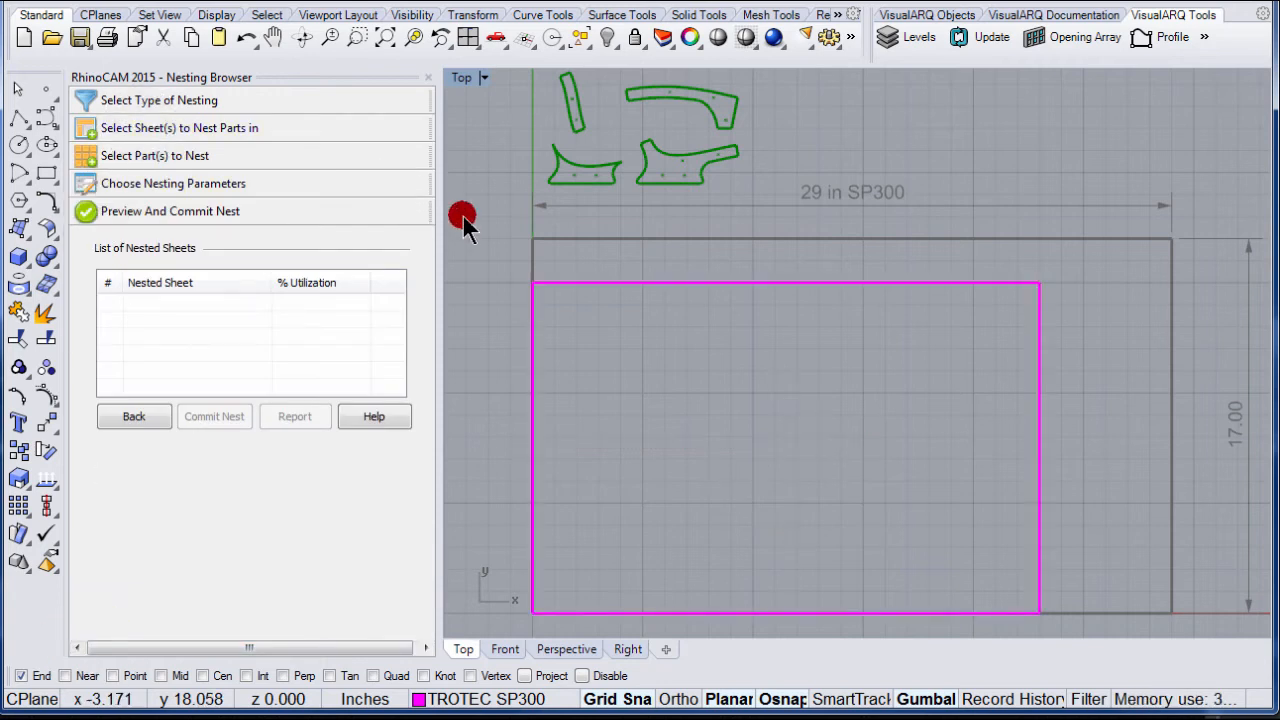
Step: Register the 29 by 17 SP300 rectangle as Sheet 1 for nesting
click(178, 128)
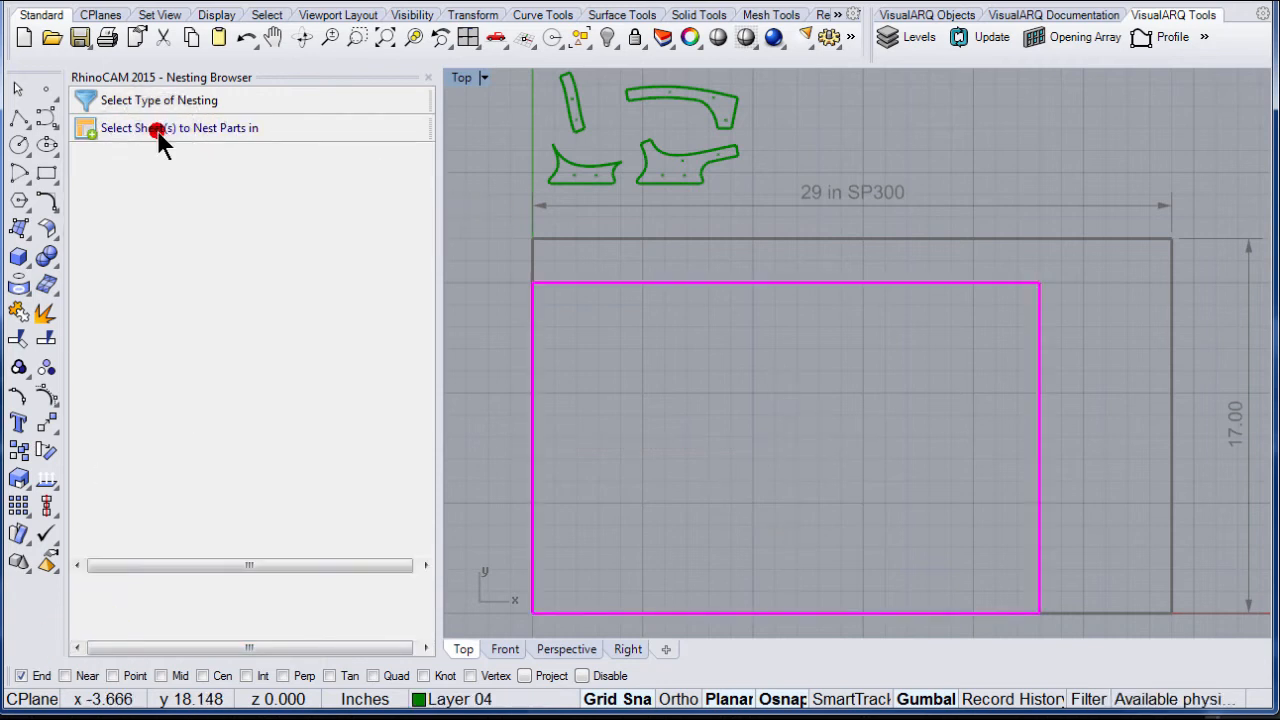
click(178, 128)
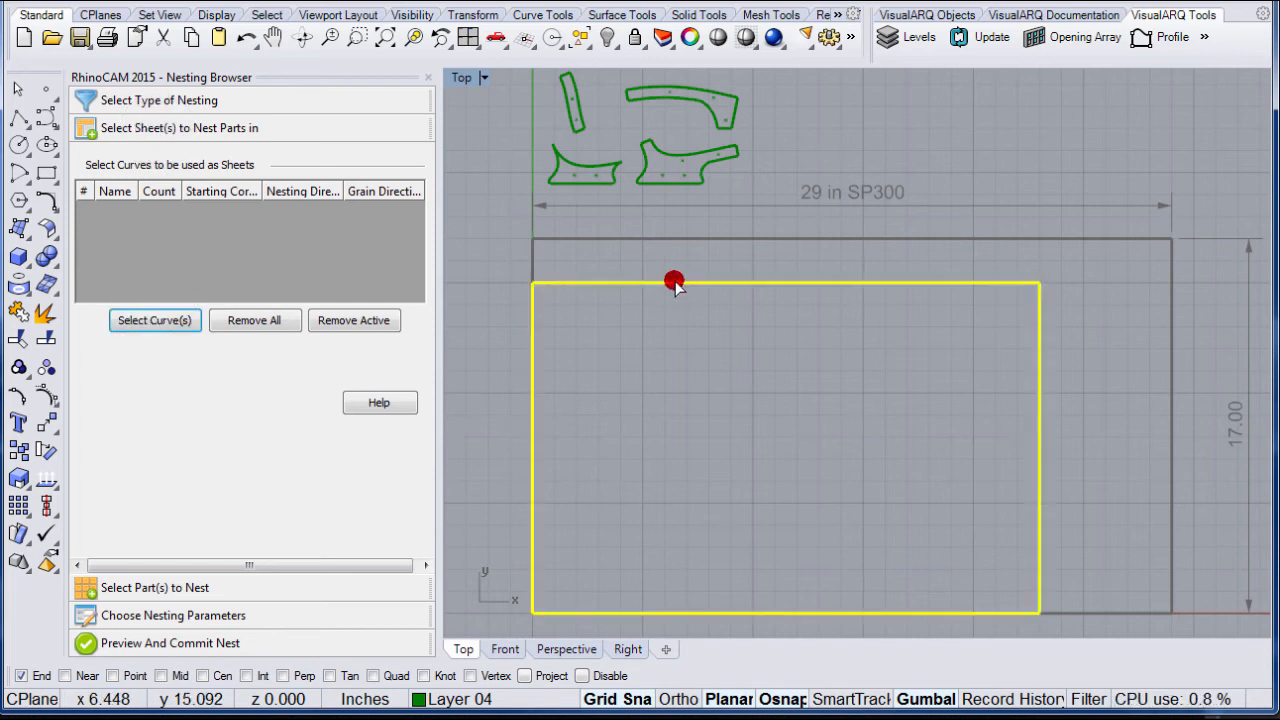
click(676, 280)
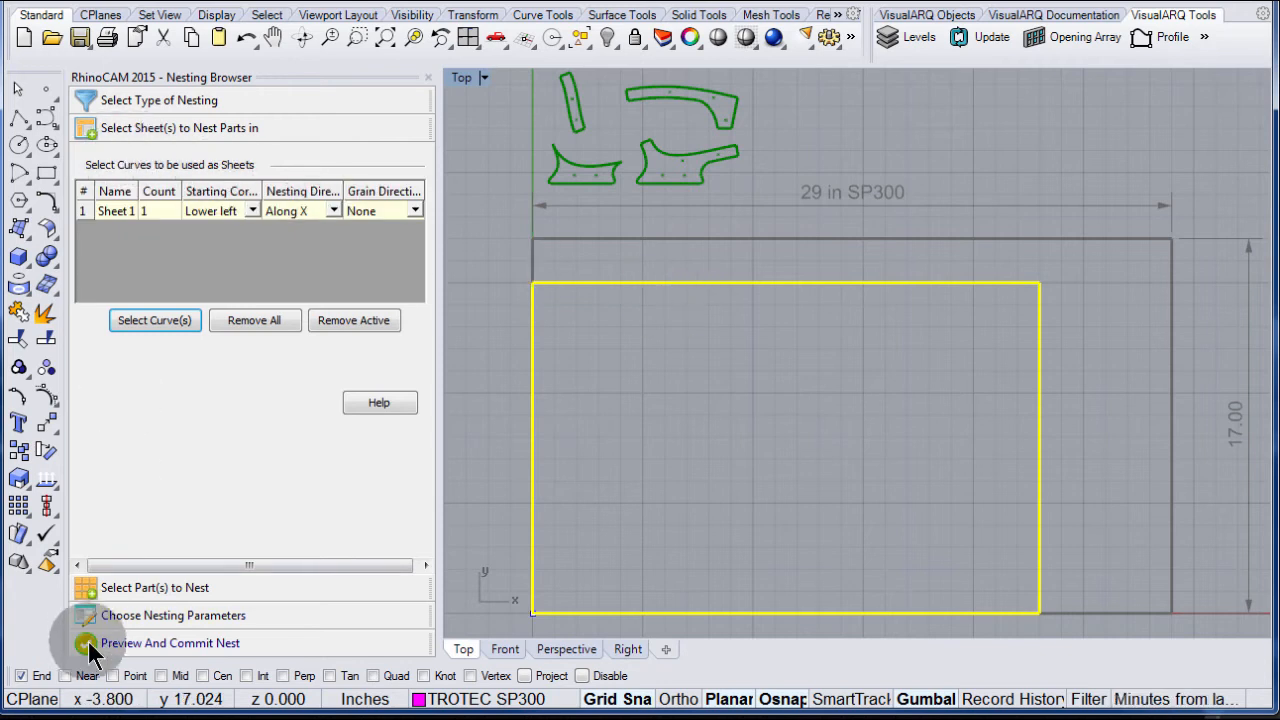
click(170, 644)
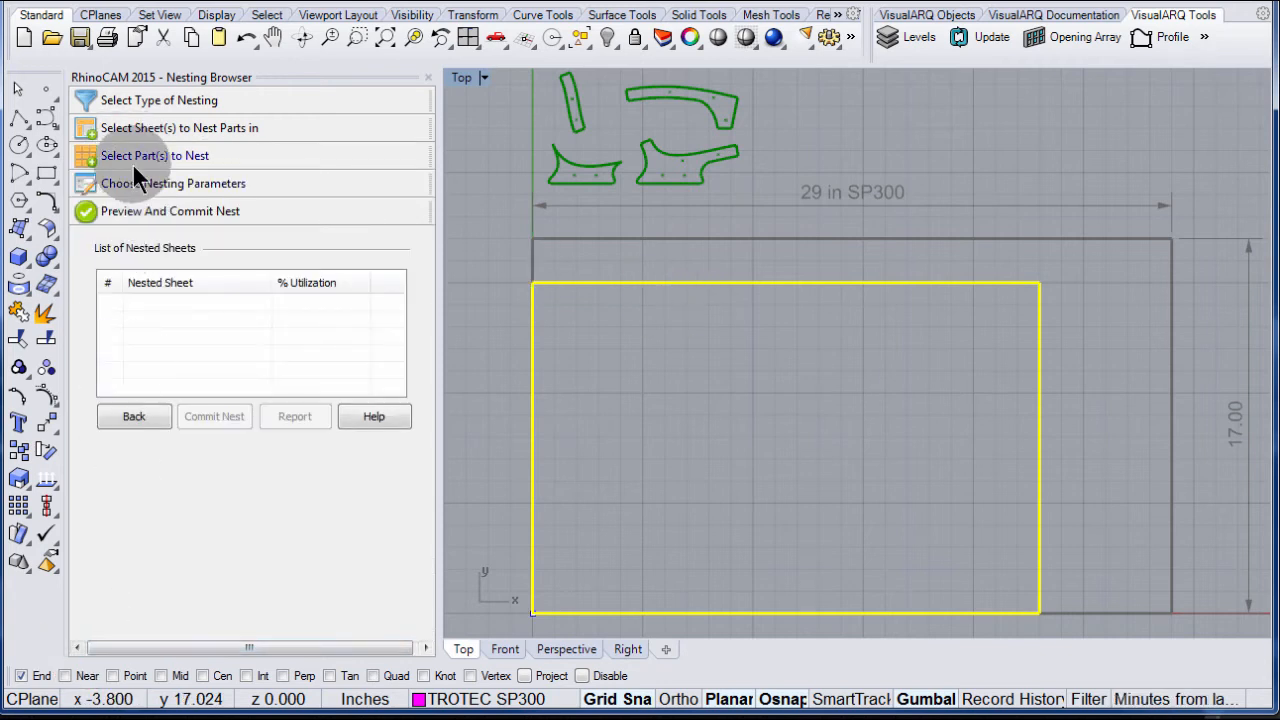
Step: Add the six selected part curves to the nest and set their counts to 8
click(154, 156)
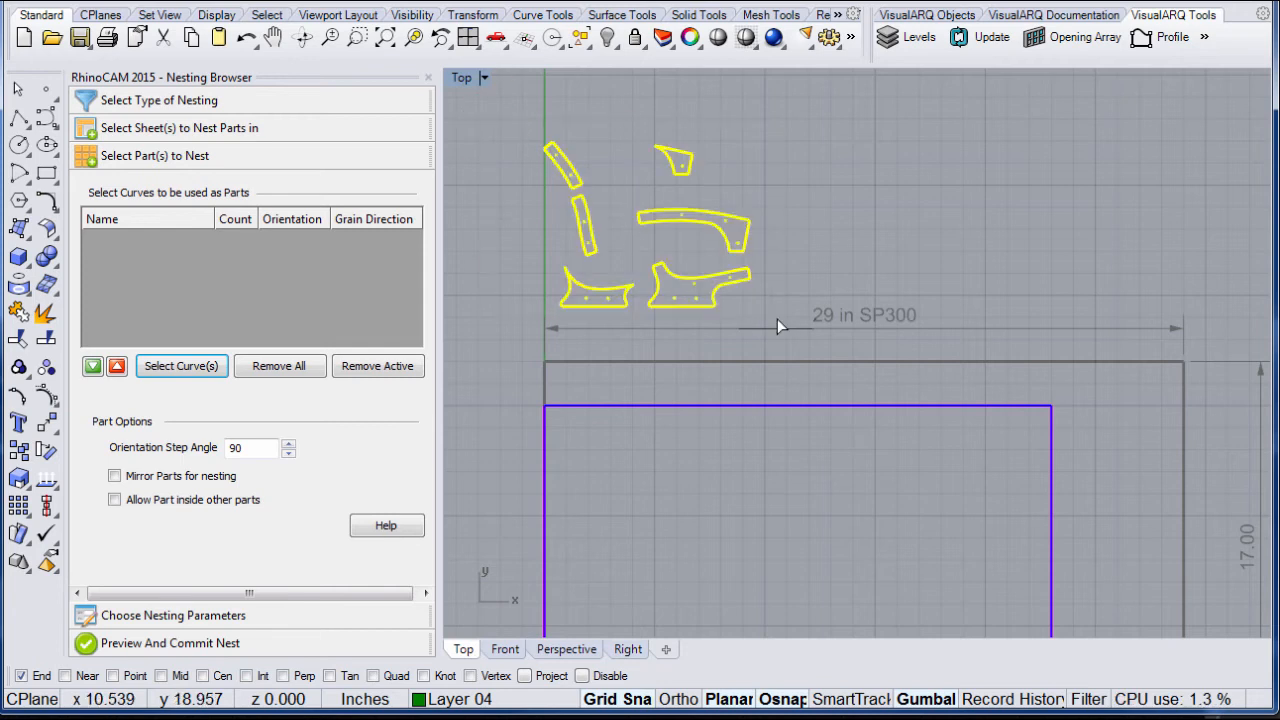
click(180, 364)
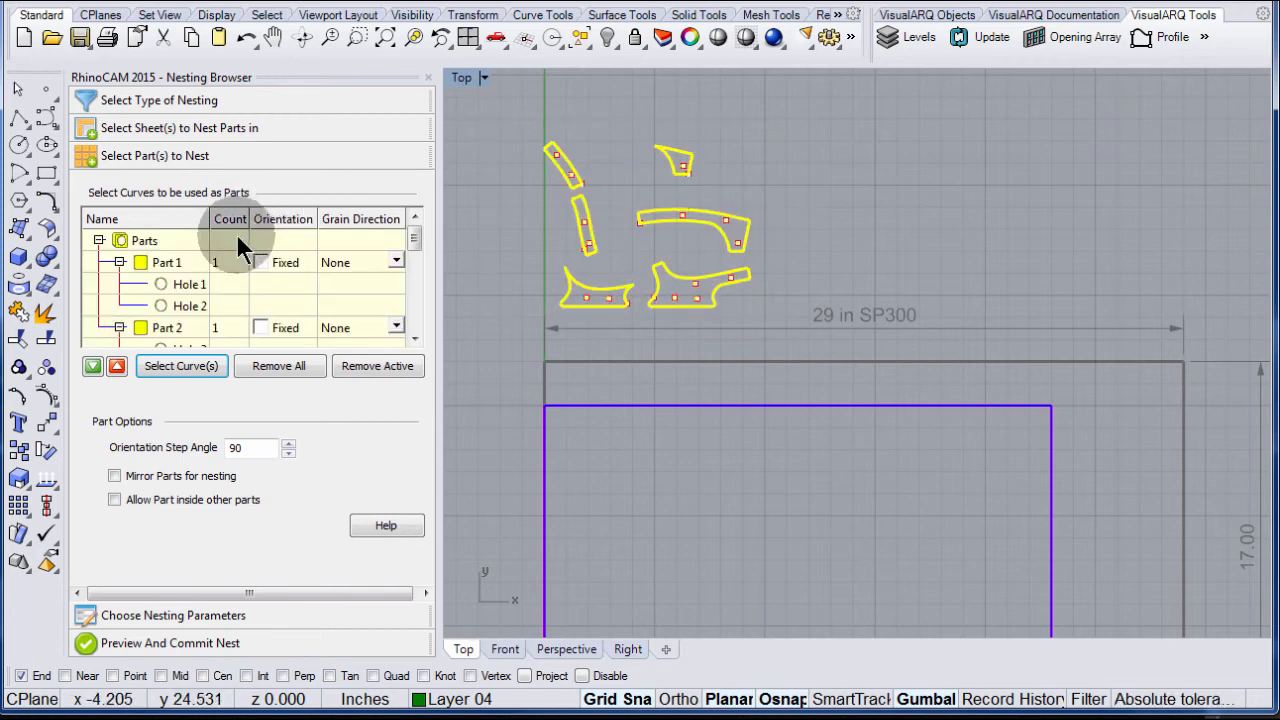
click(228, 262)
text(8)
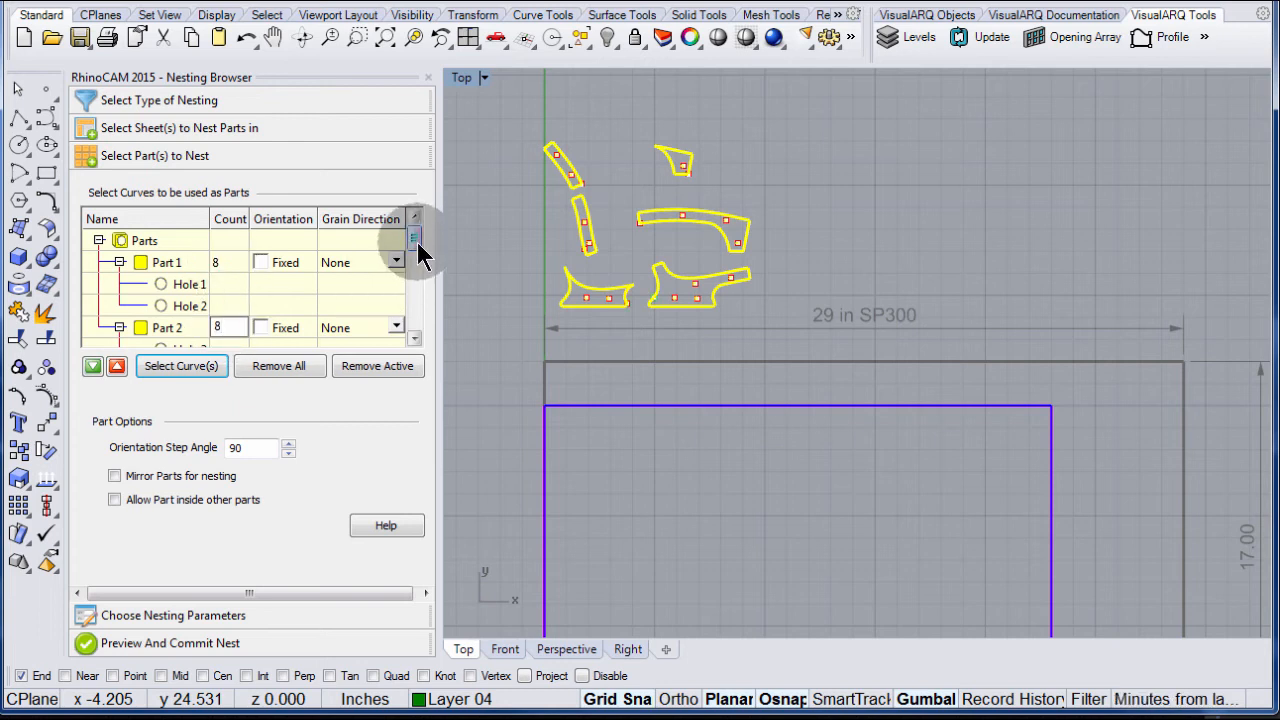
scroll(down, 3)
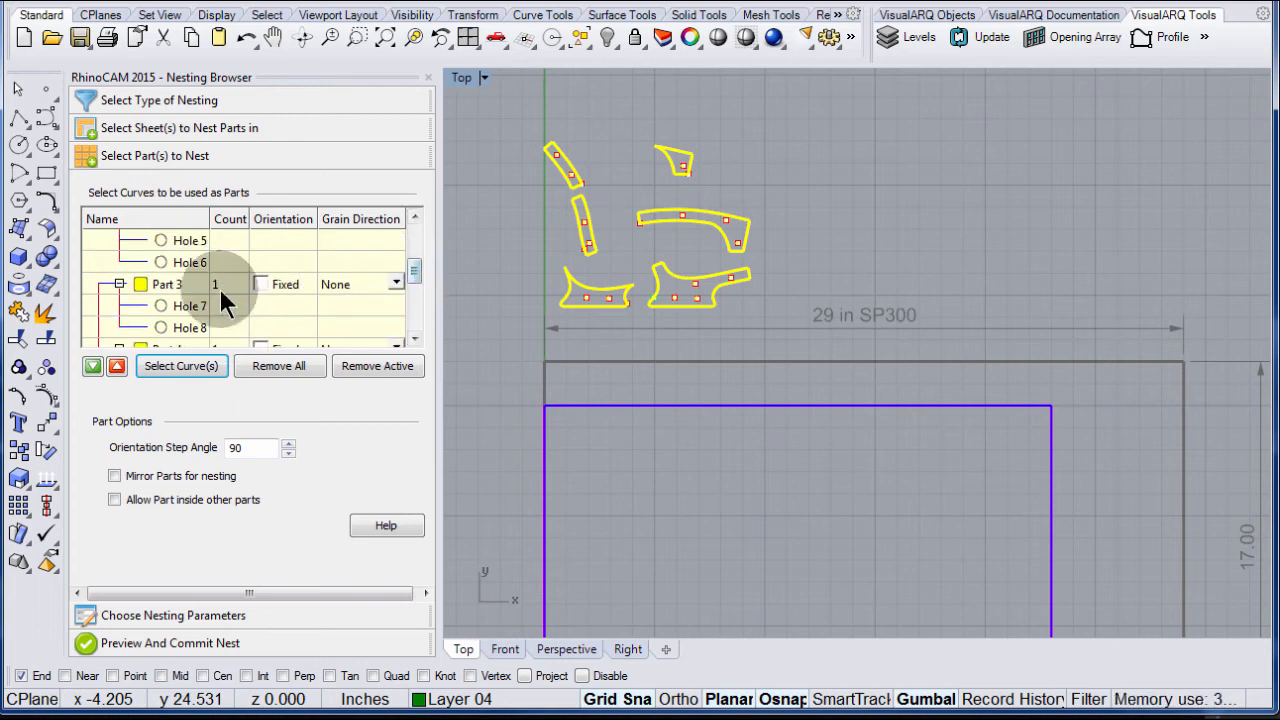
scroll(down, 3)
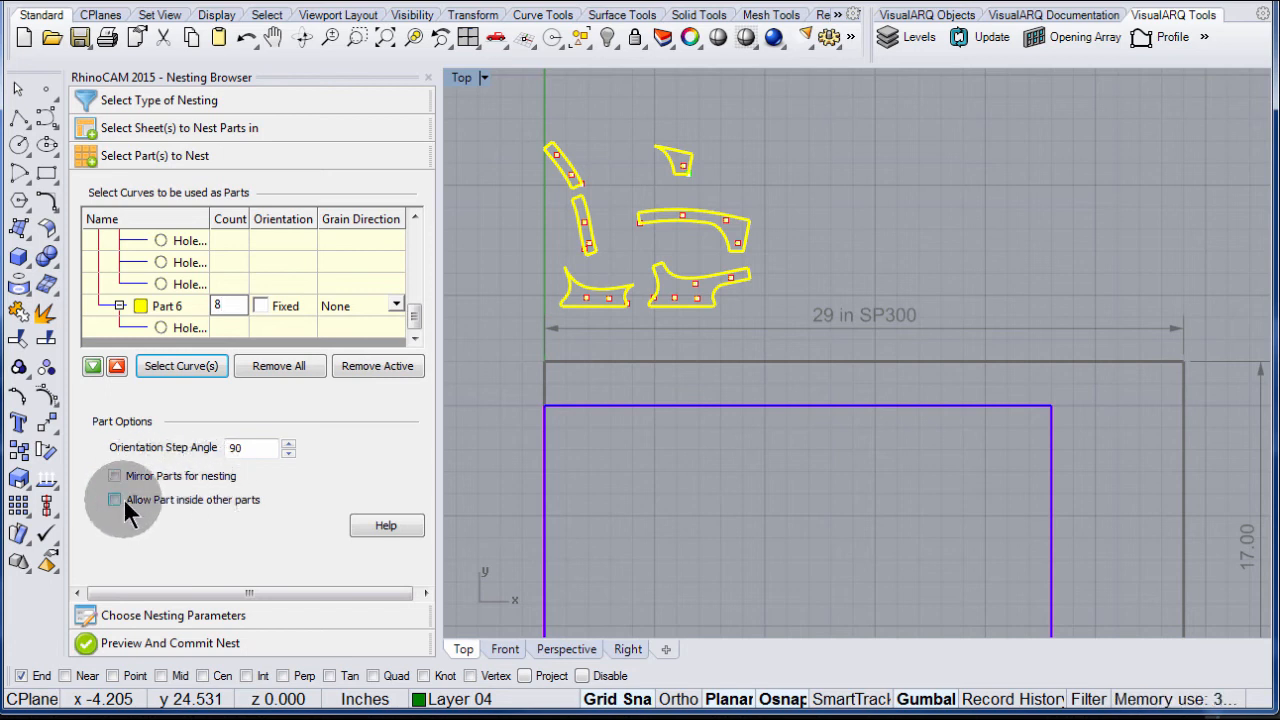
mouse_move(450, 404)
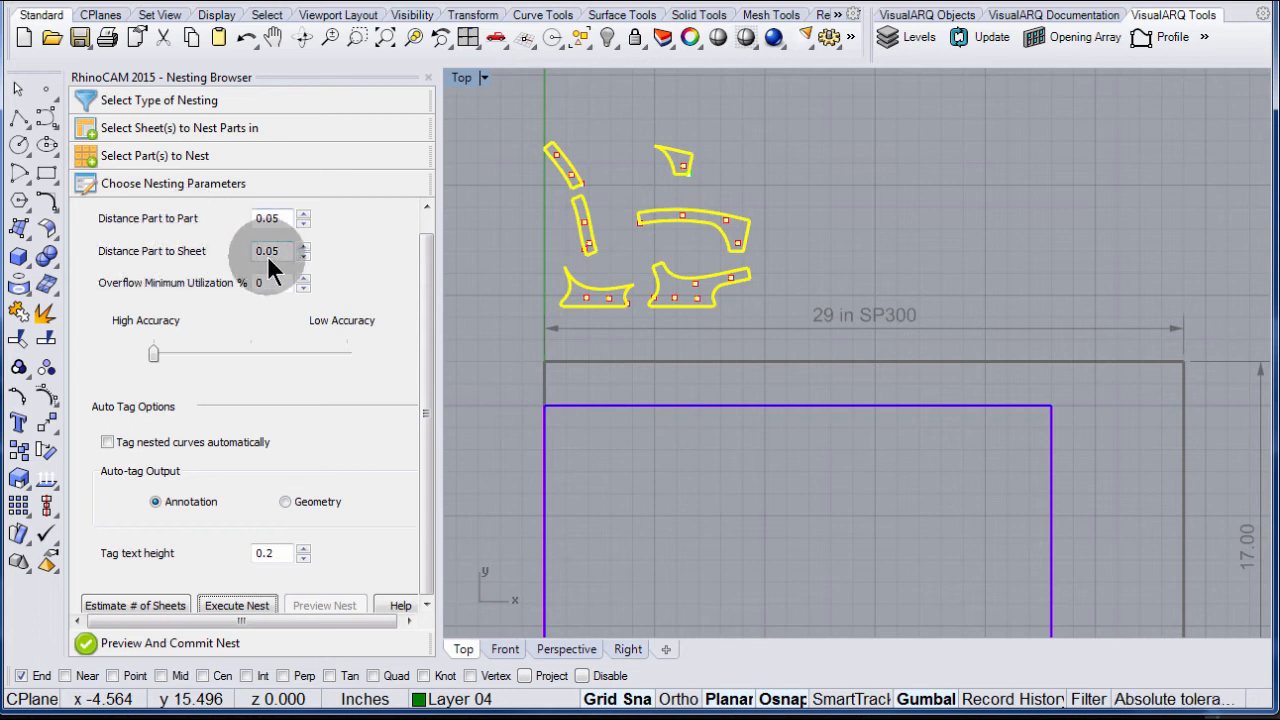
mouse_move(124, 344)
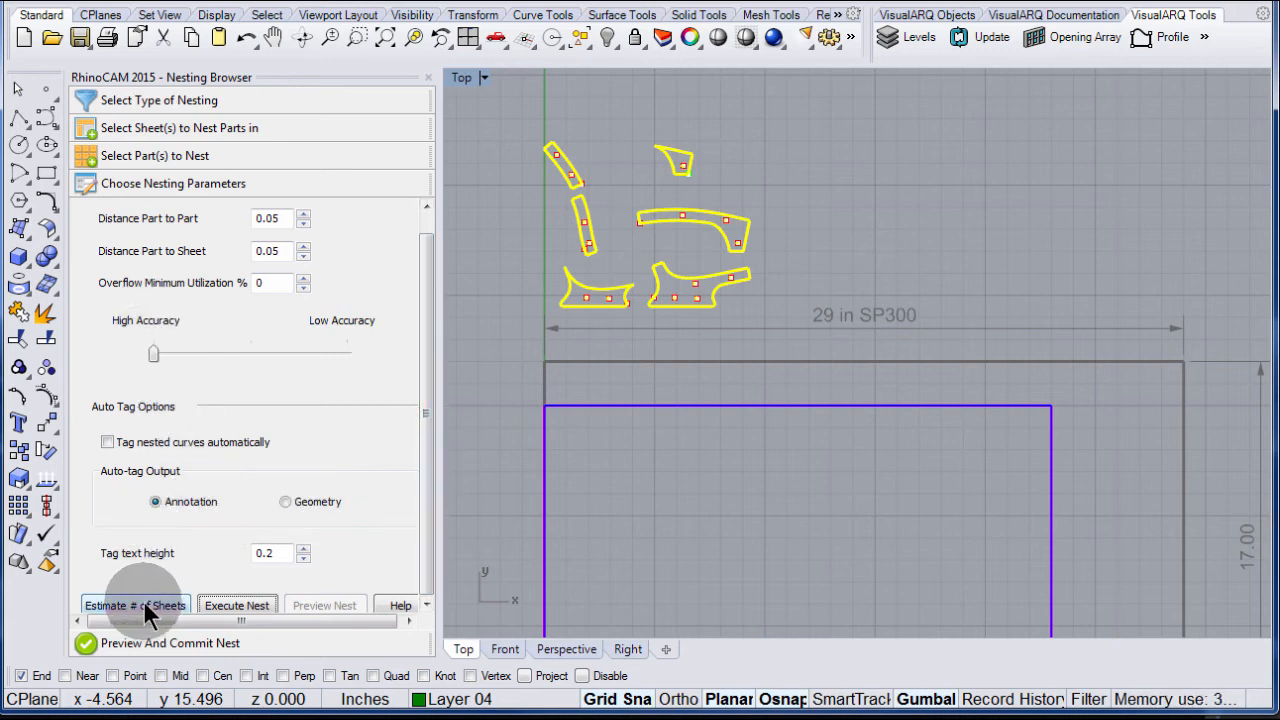
Step: Estimate the sheets needed with 0.05 spacing, getting a result of 1 sheet
click(136, 604)
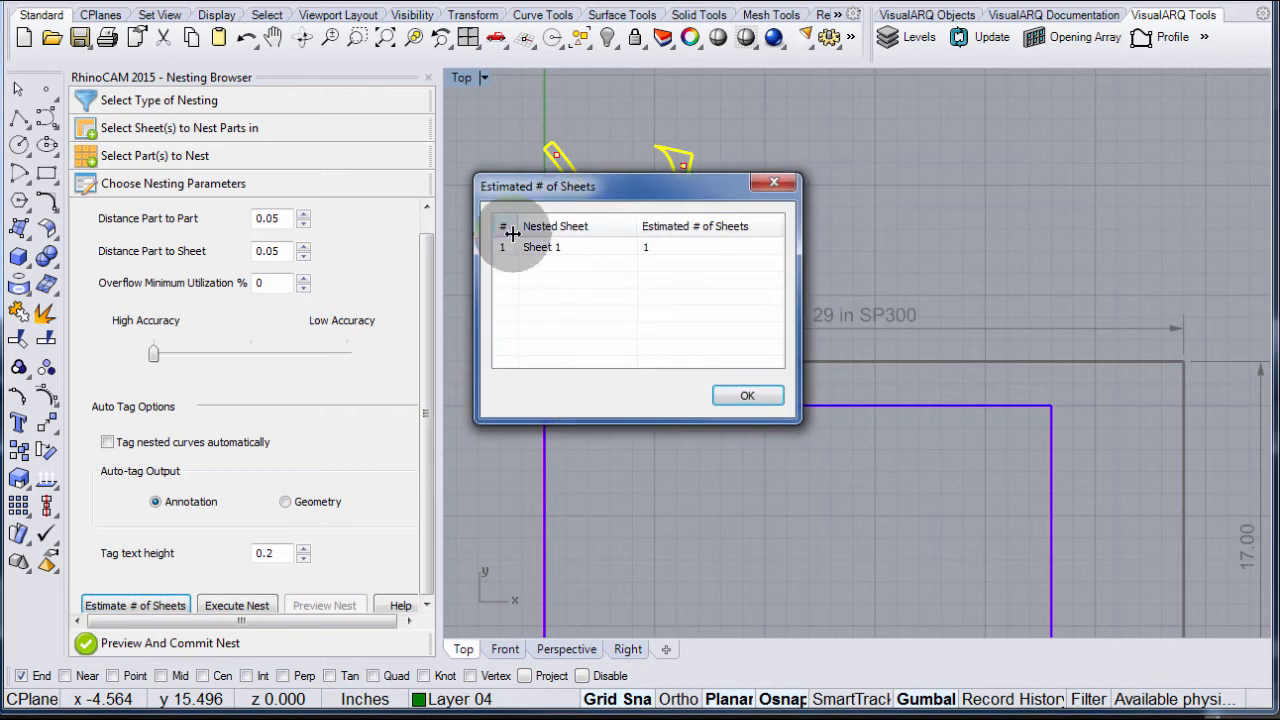
mouse_move(696, 316)
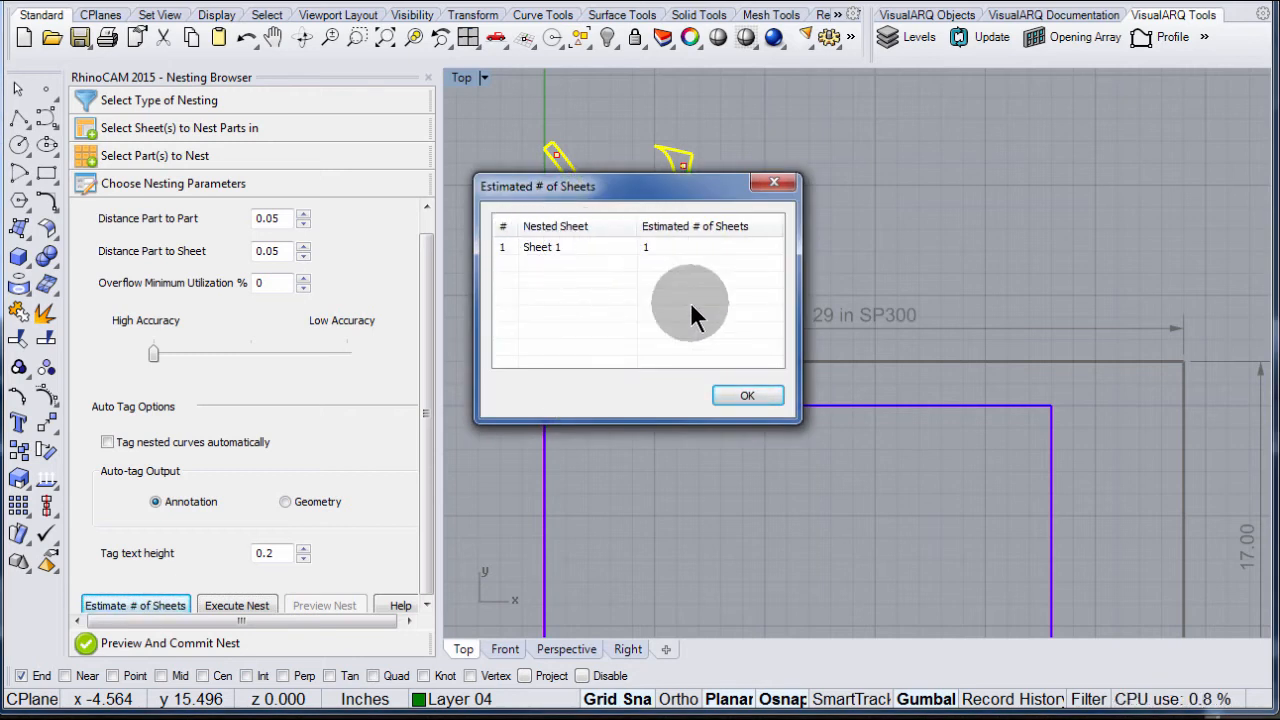
click(748, 396)
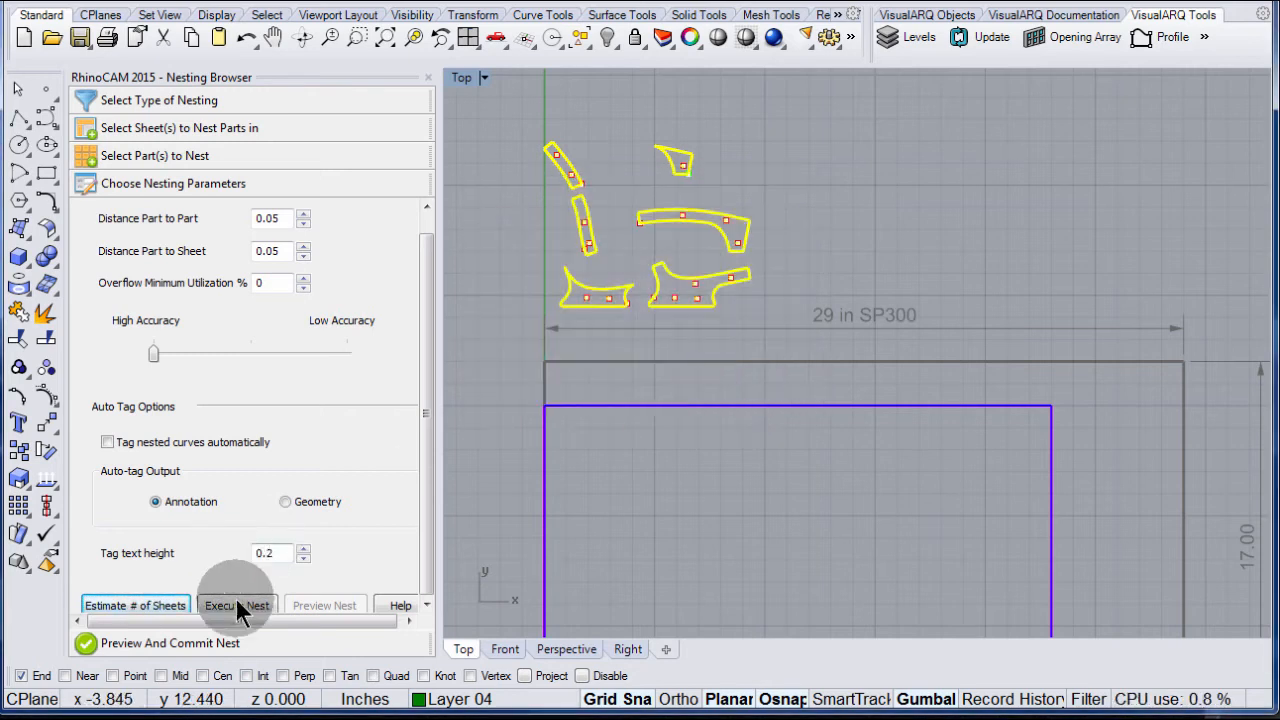